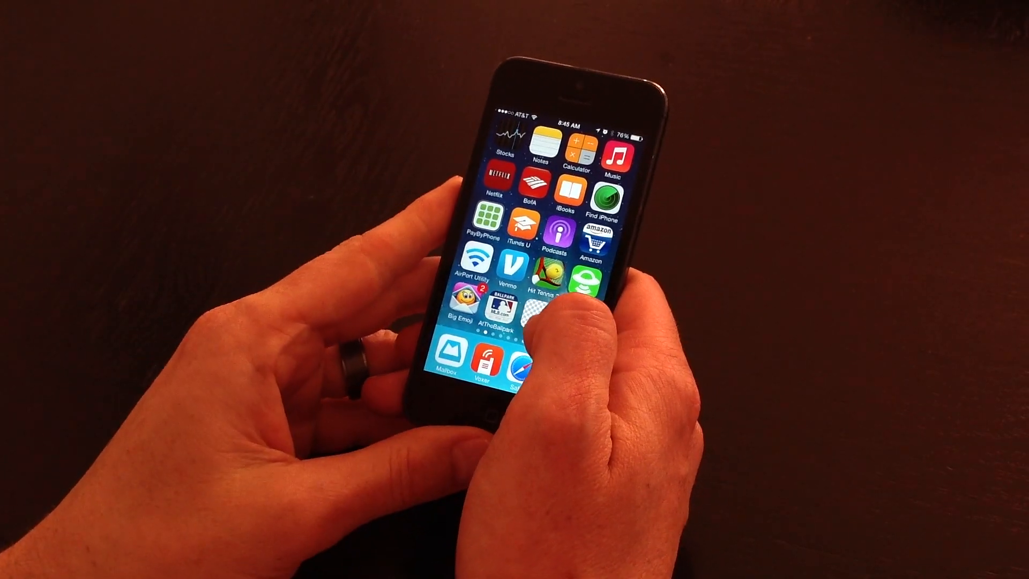
- Launch the Background Eraser app from the iPhone home screen
left_click(543, 271)
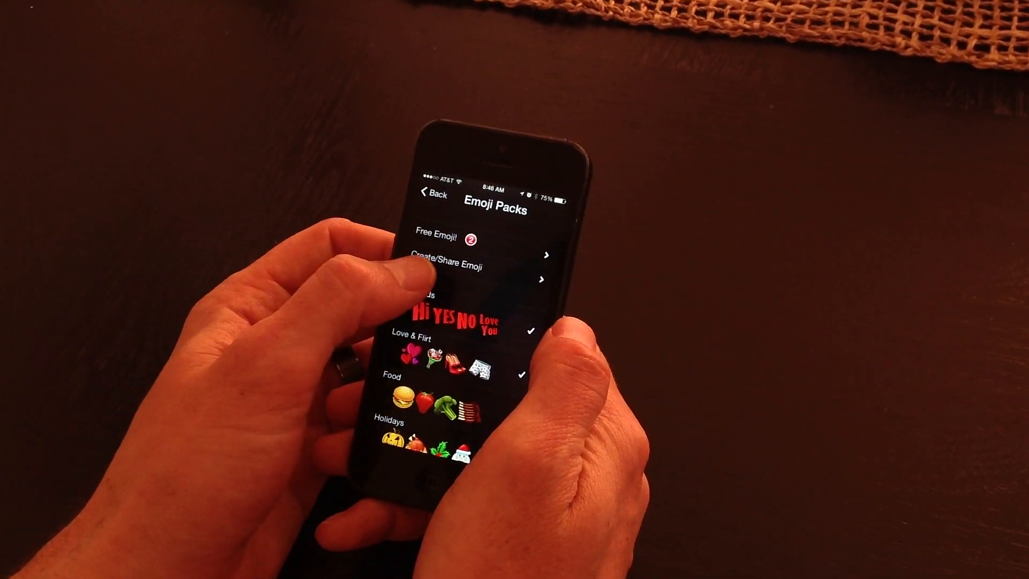
- Choose Create/Share Emoji from the Emoji Packs list
left_click(454, 257)
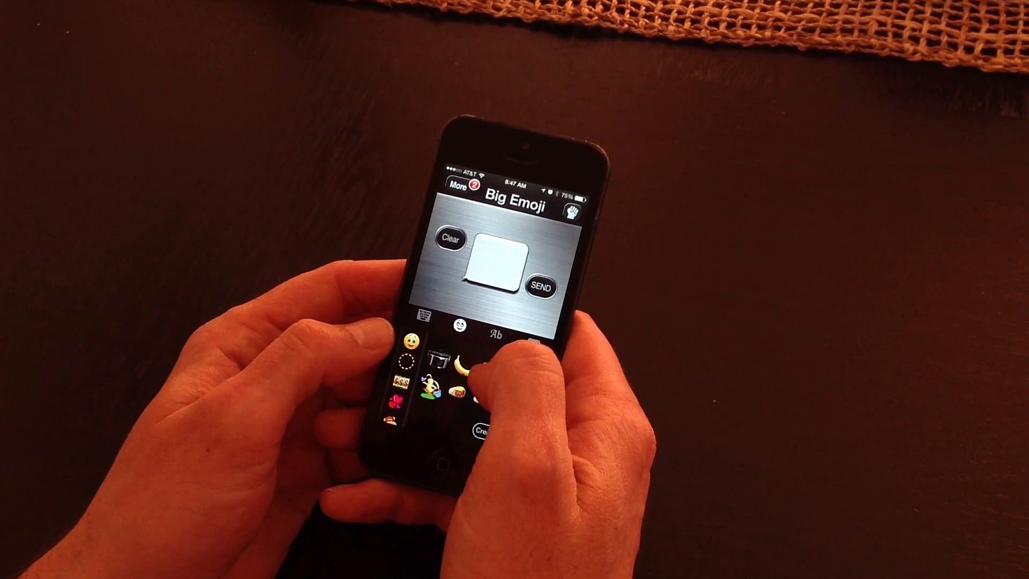
- Add the cut-out banana image from the emoji picker to the canvas
left_click(454, 361)
type("Hi!")
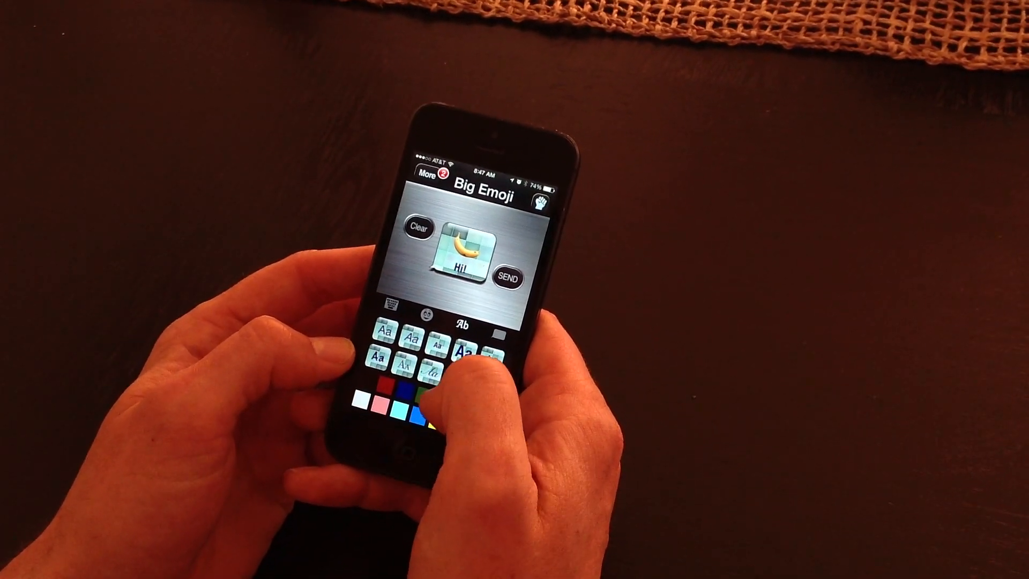
- Color the 'Hi!' caption under the banana red
left_click(470, 351)
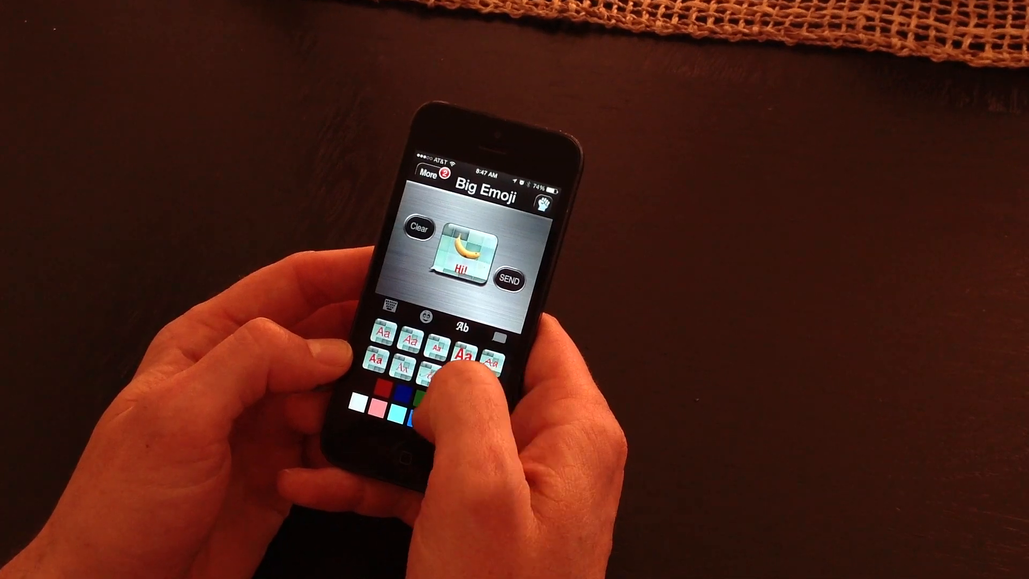